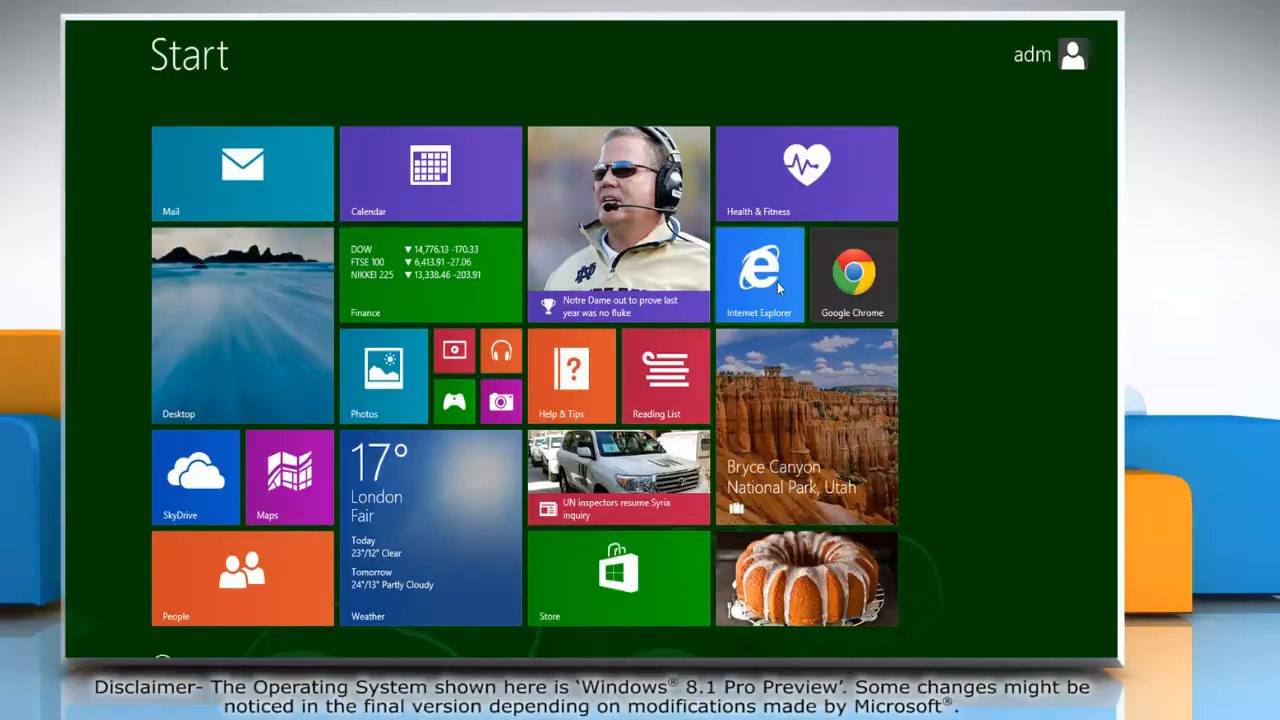
Launch Internet Explorer from the Start screen tile
left_click(760, 274)
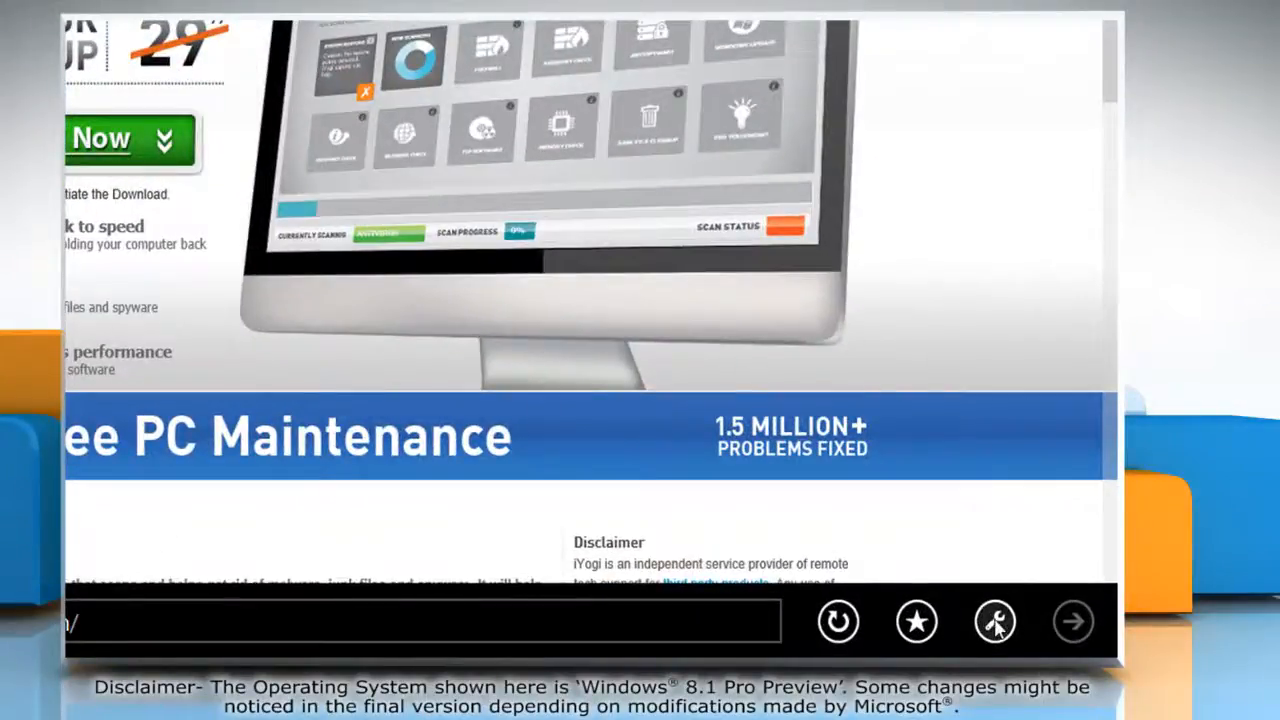
Reopen the current page in the desktop browser via Page tools > View on the desktop
left_click(993, 622)
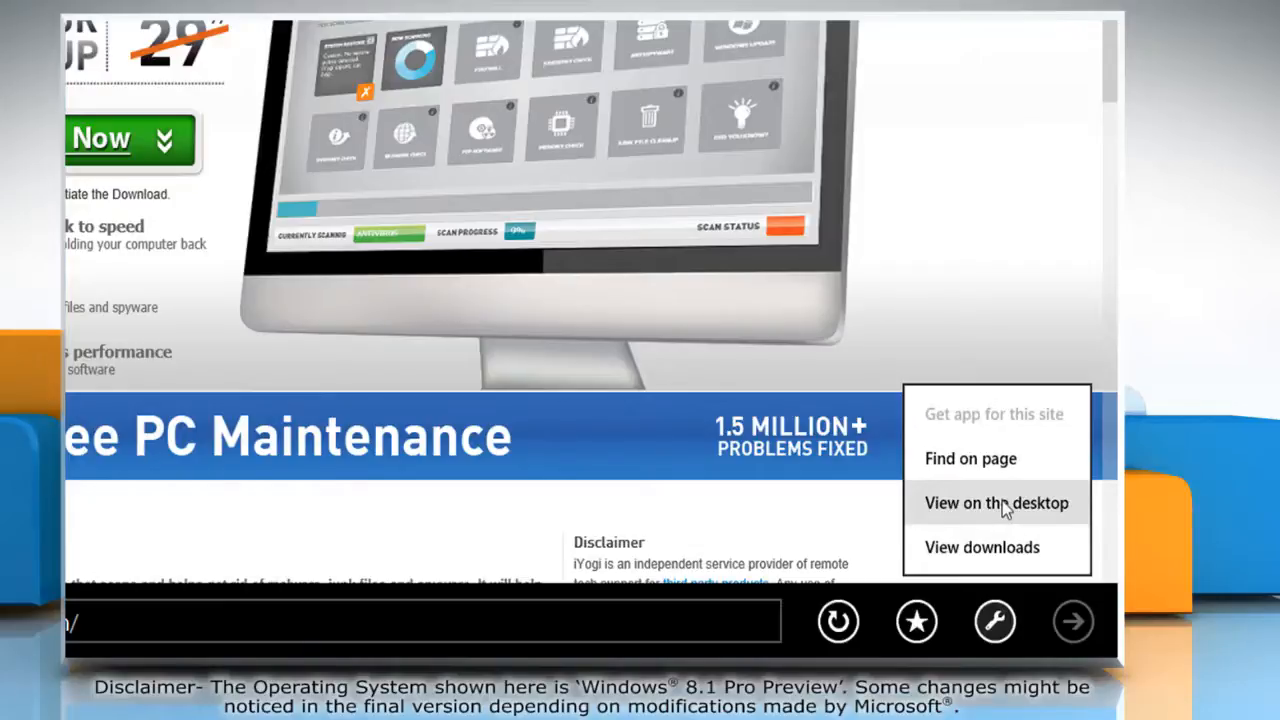
left_click(996, 503)
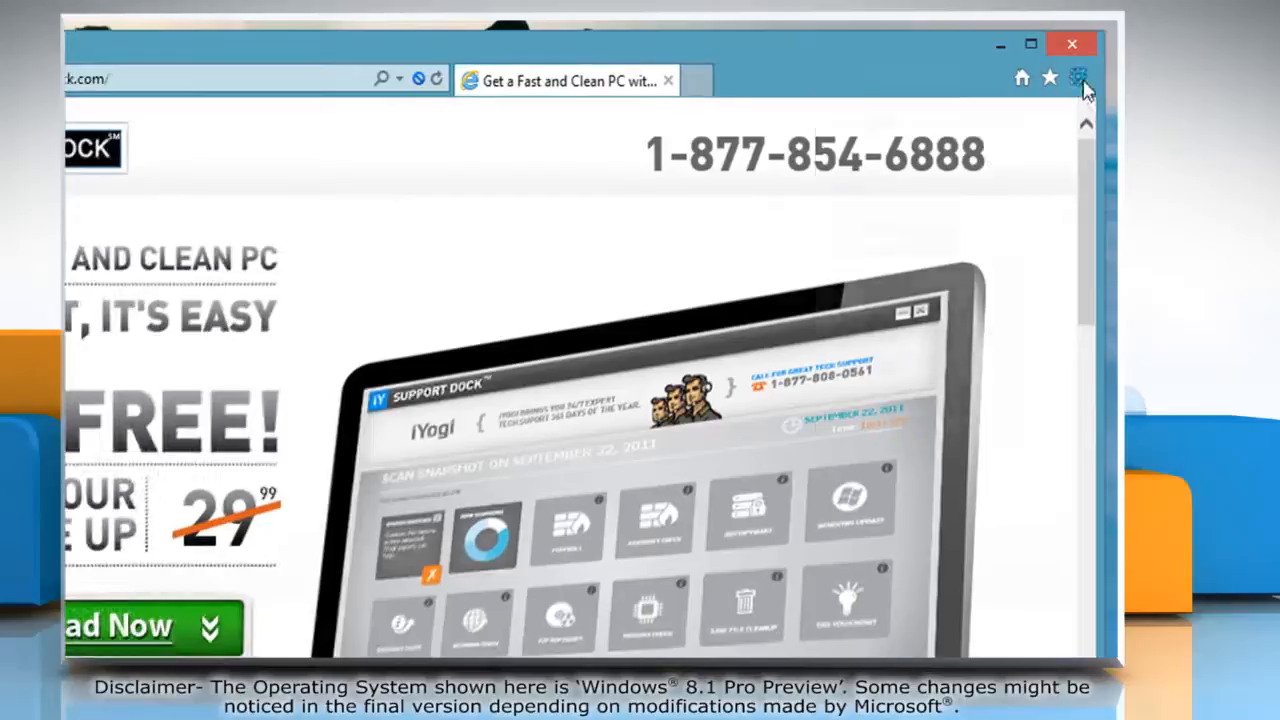
Uncheck Enable Protected Mode on the Security tab of Internet Options and accept the risk warning
left_click(1075, 77)
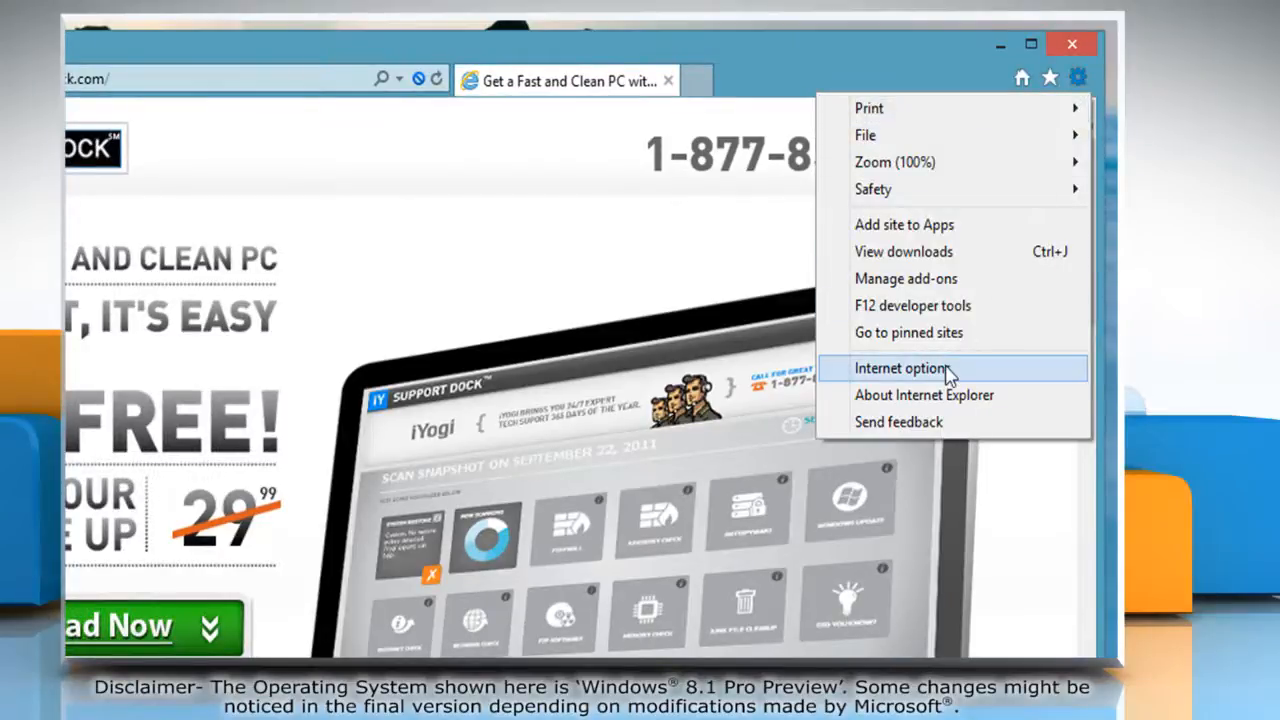
left_click(901, 368)
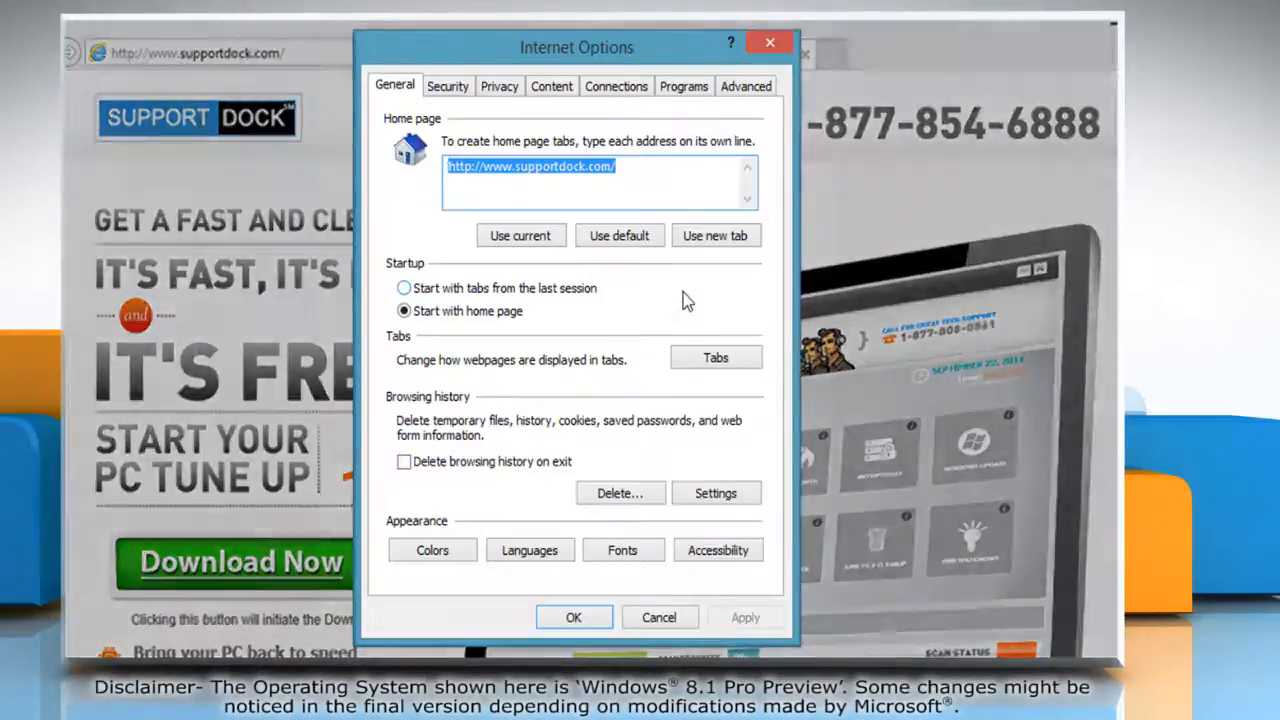
left_click(447, 86)
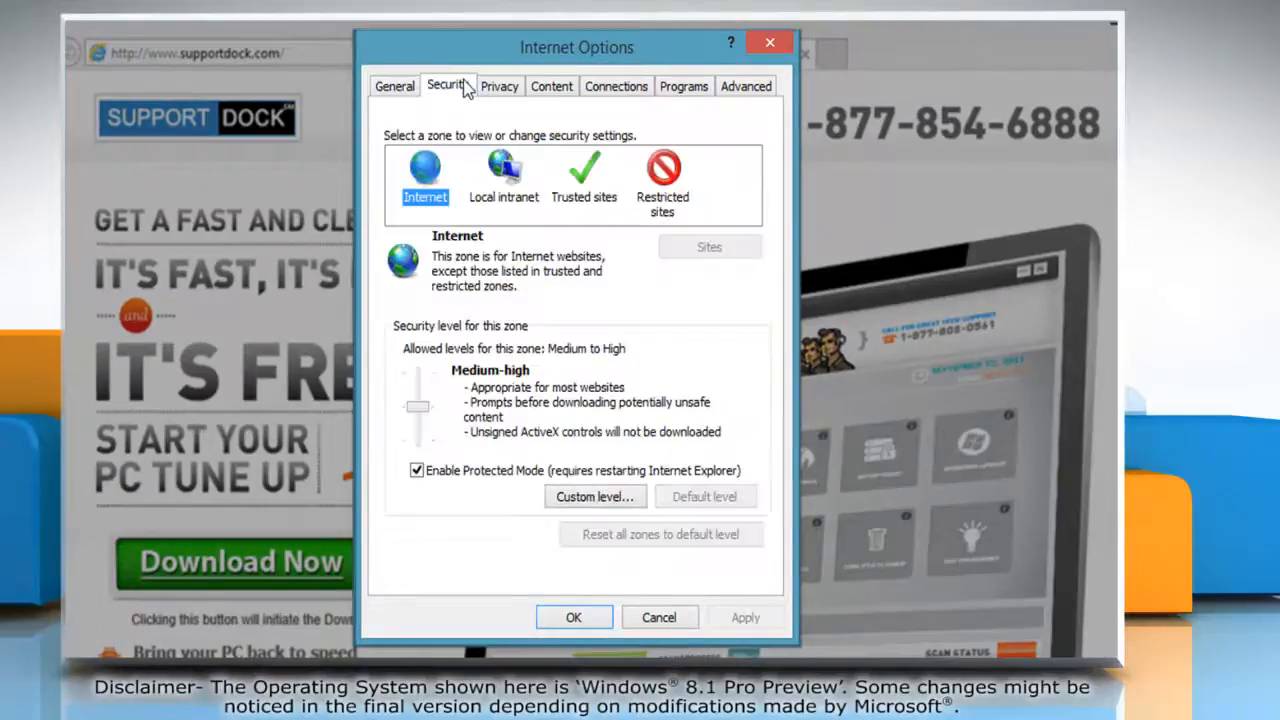
mouse_move(416, 475)
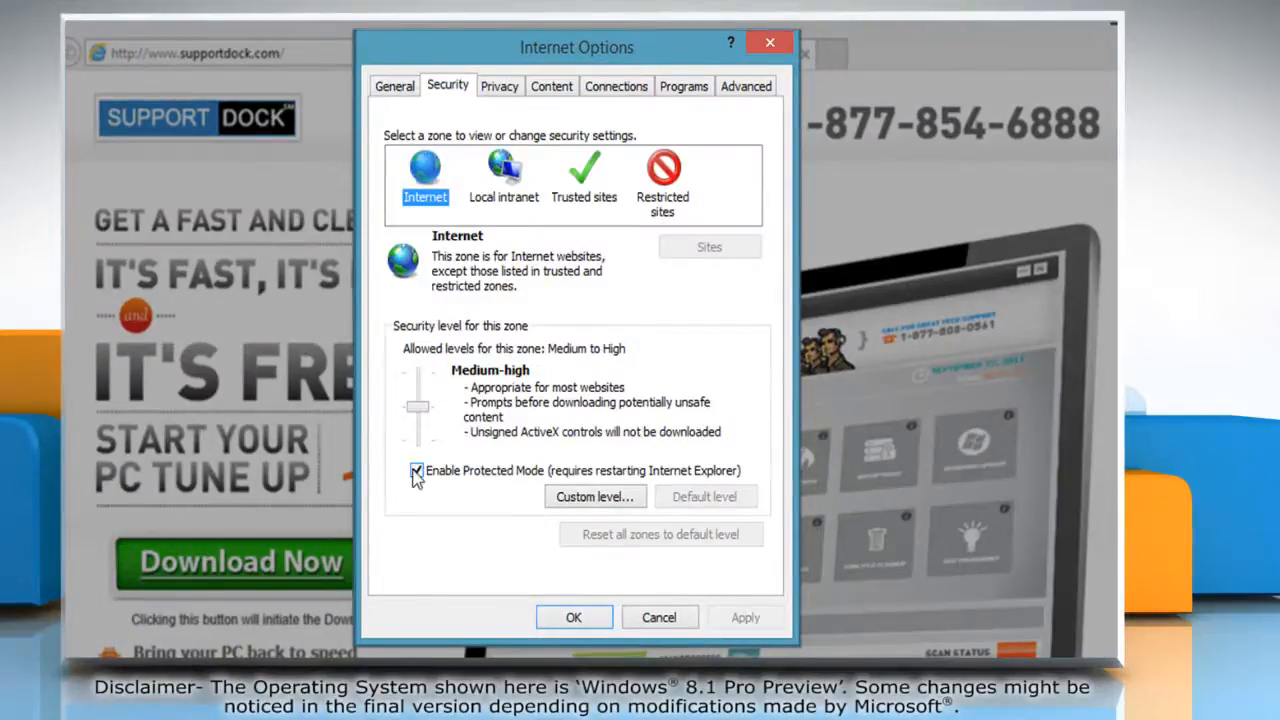
left_click(415, 471)
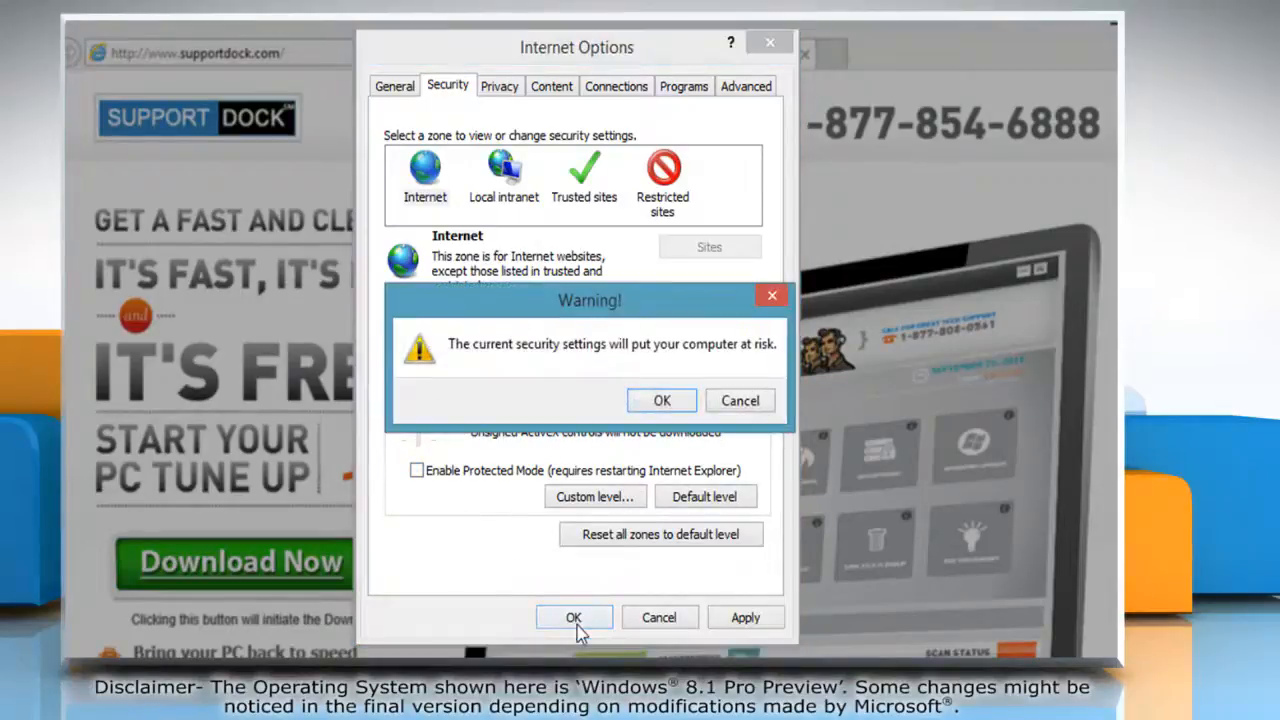
mouse_move(662, 400)
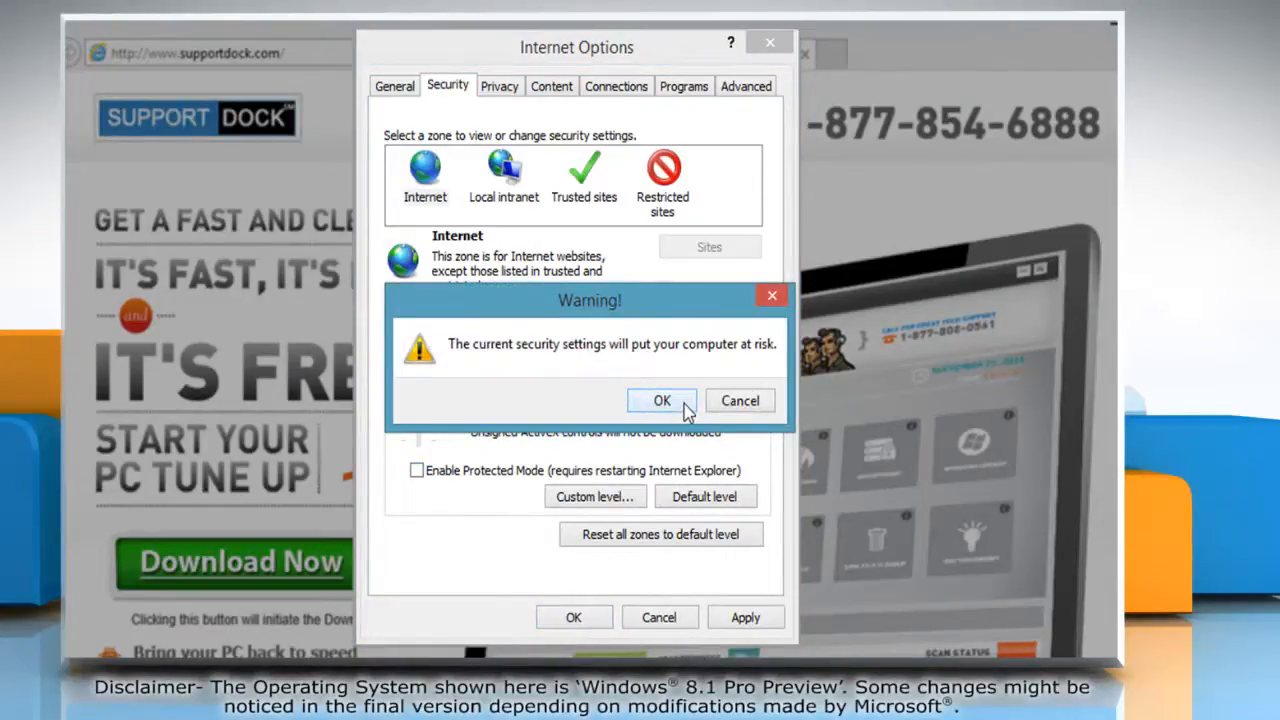
left_click(662, 400)
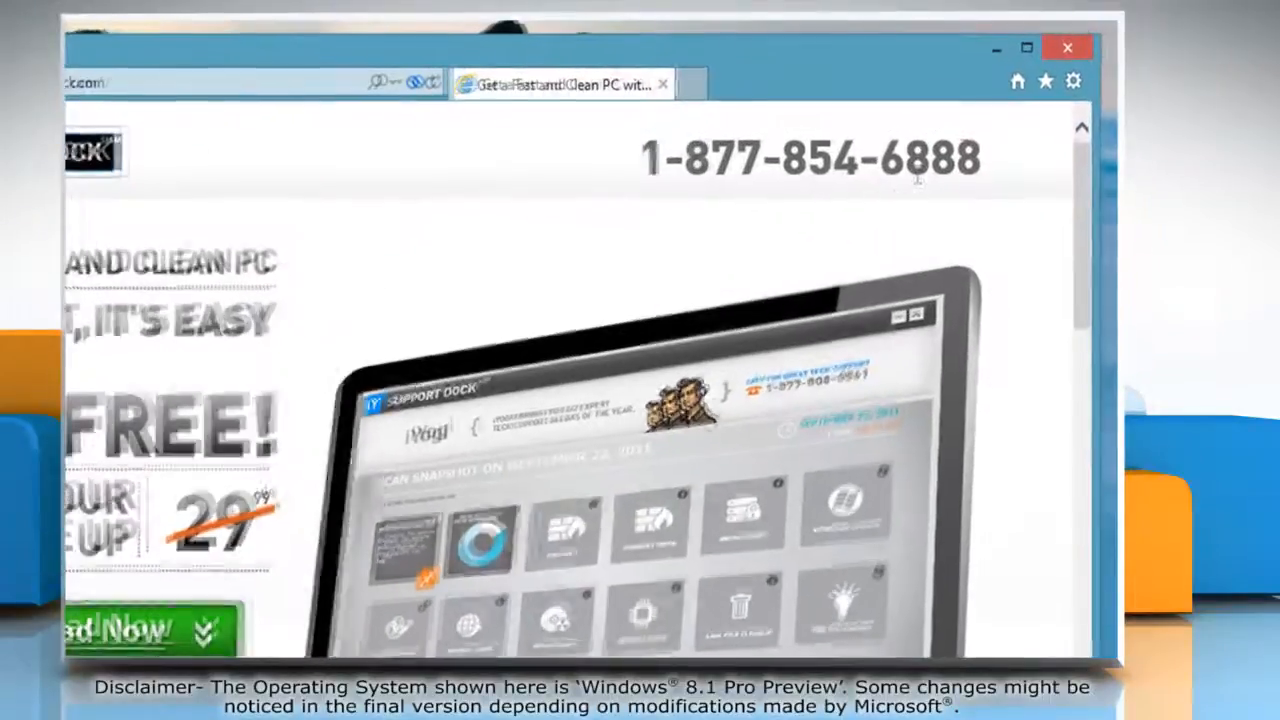
Show the page in Print Preview with 2 Page View, then bring up the Print dialog
left_click(1076, 79)
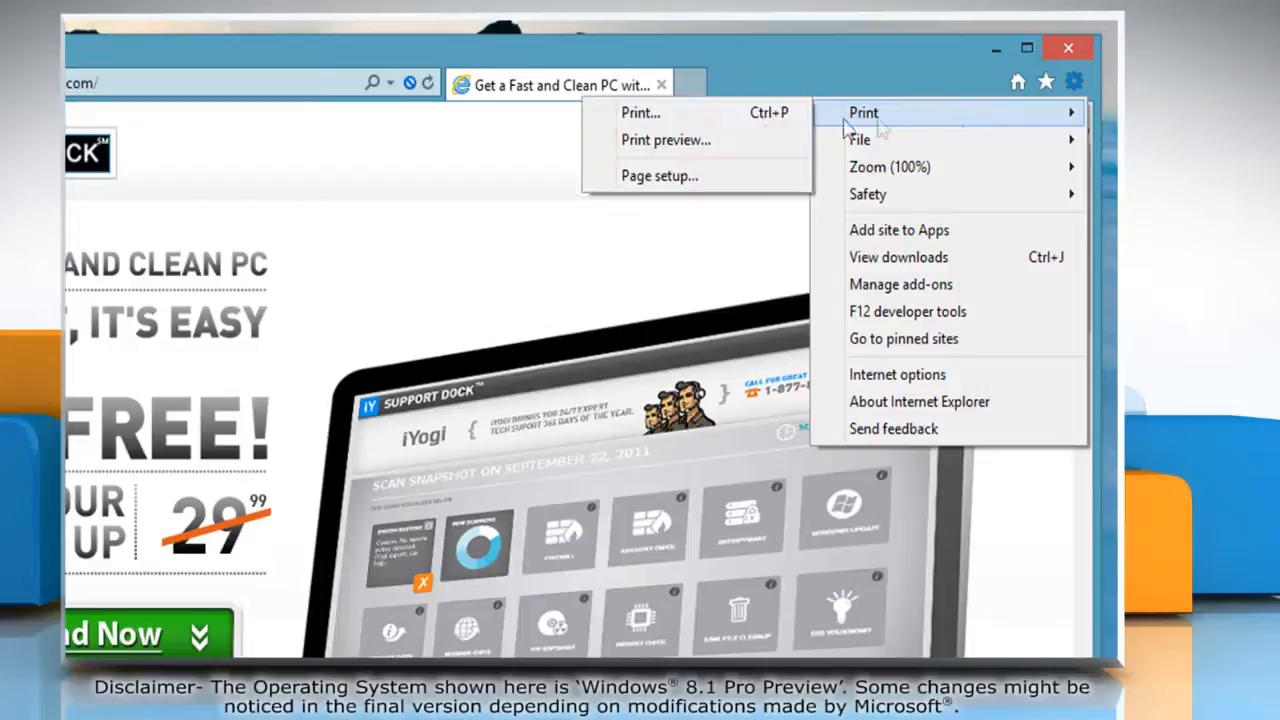
mouse_move(705, 150)
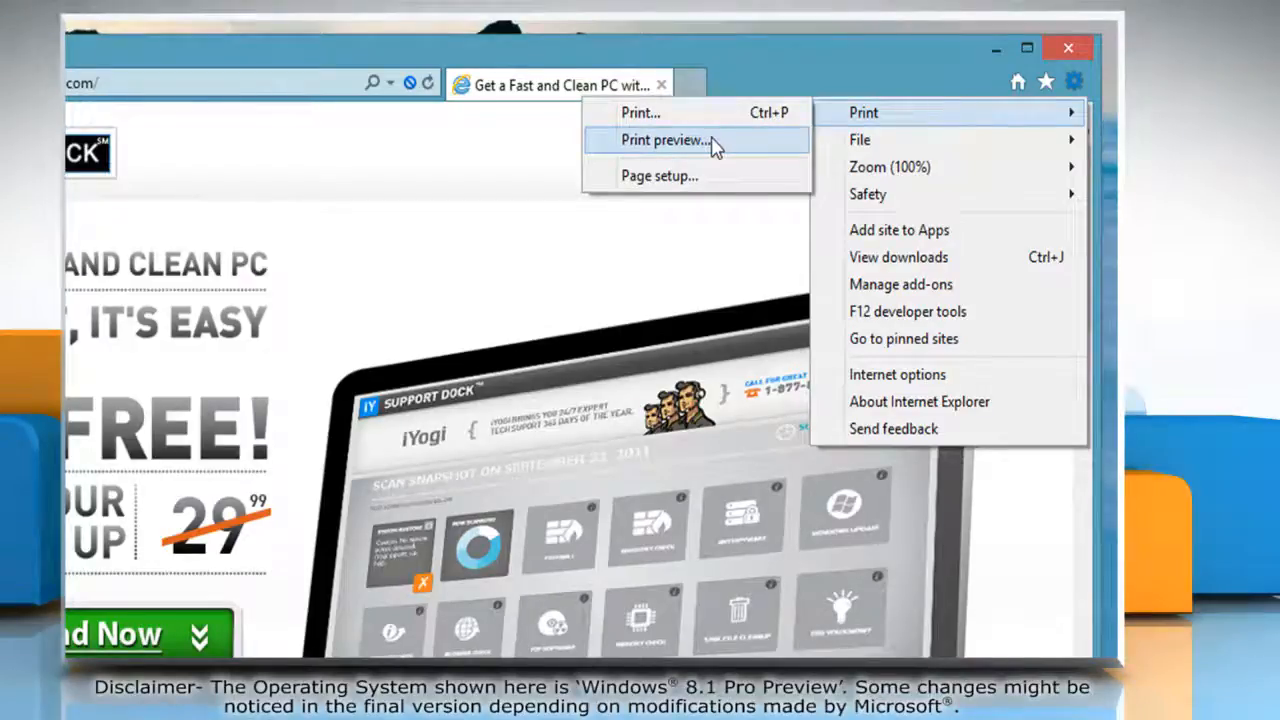
left_click(665, 140)
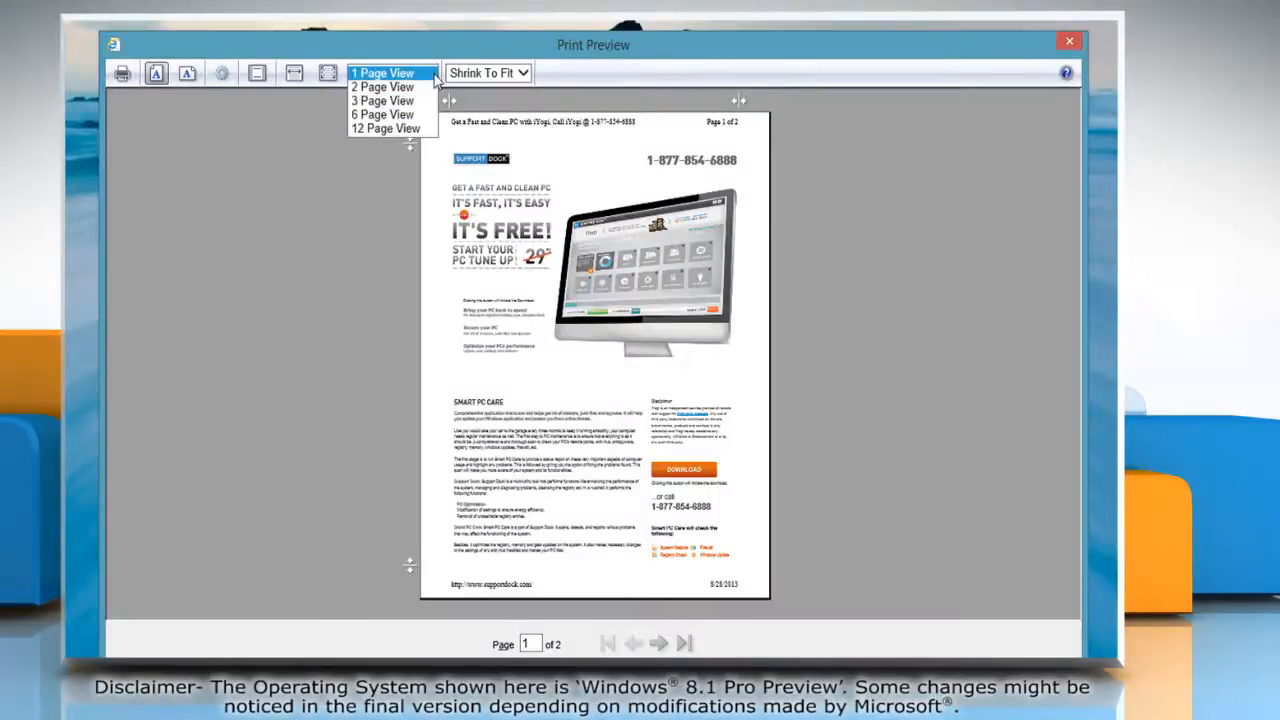
left_click(380, 87)
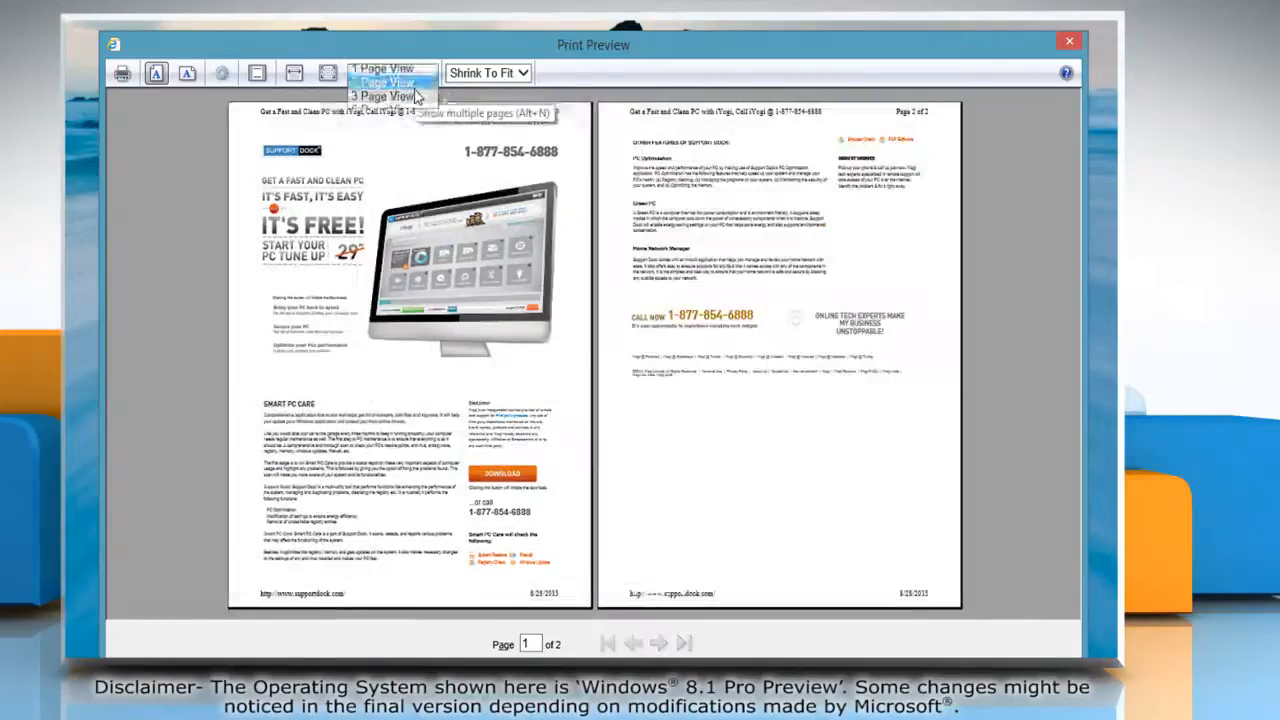
left_click(125, 71)
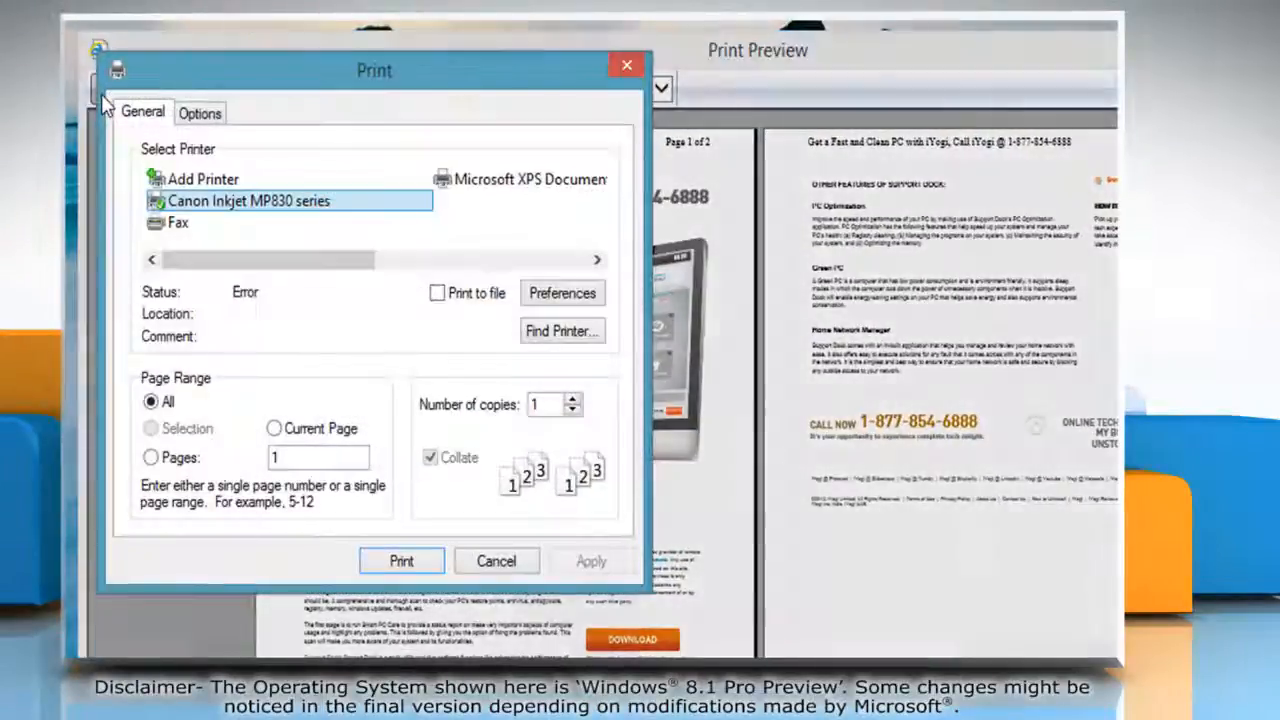